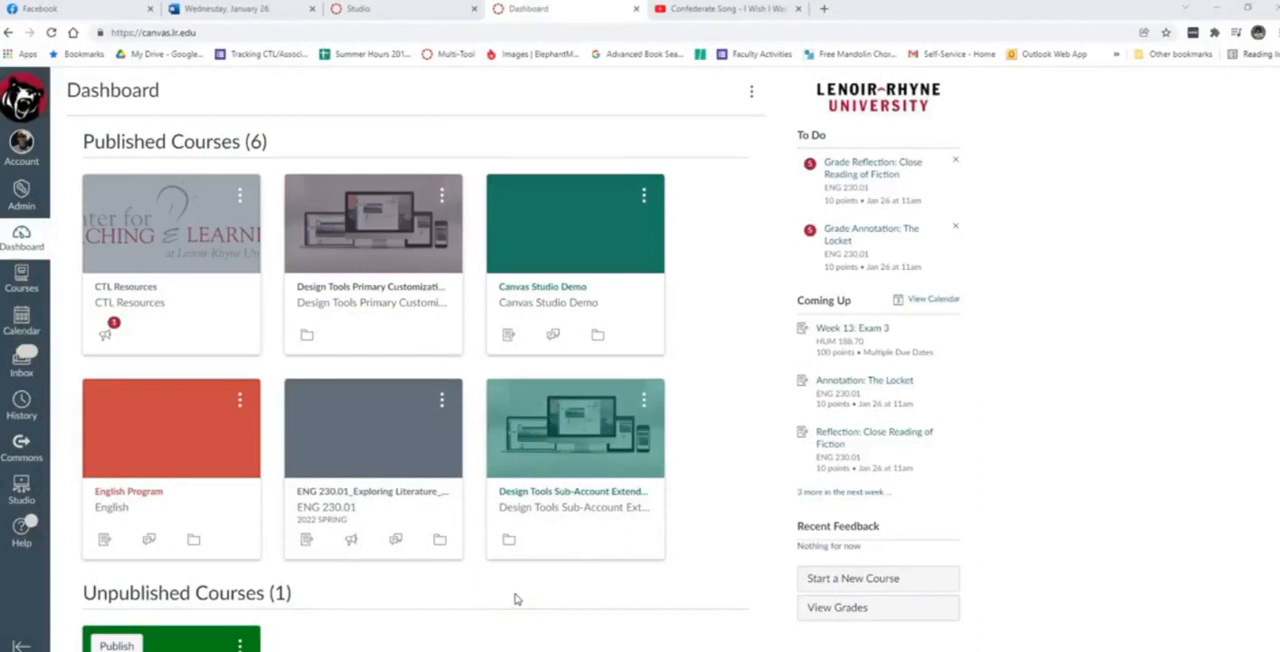
mouse_move(822, 304)
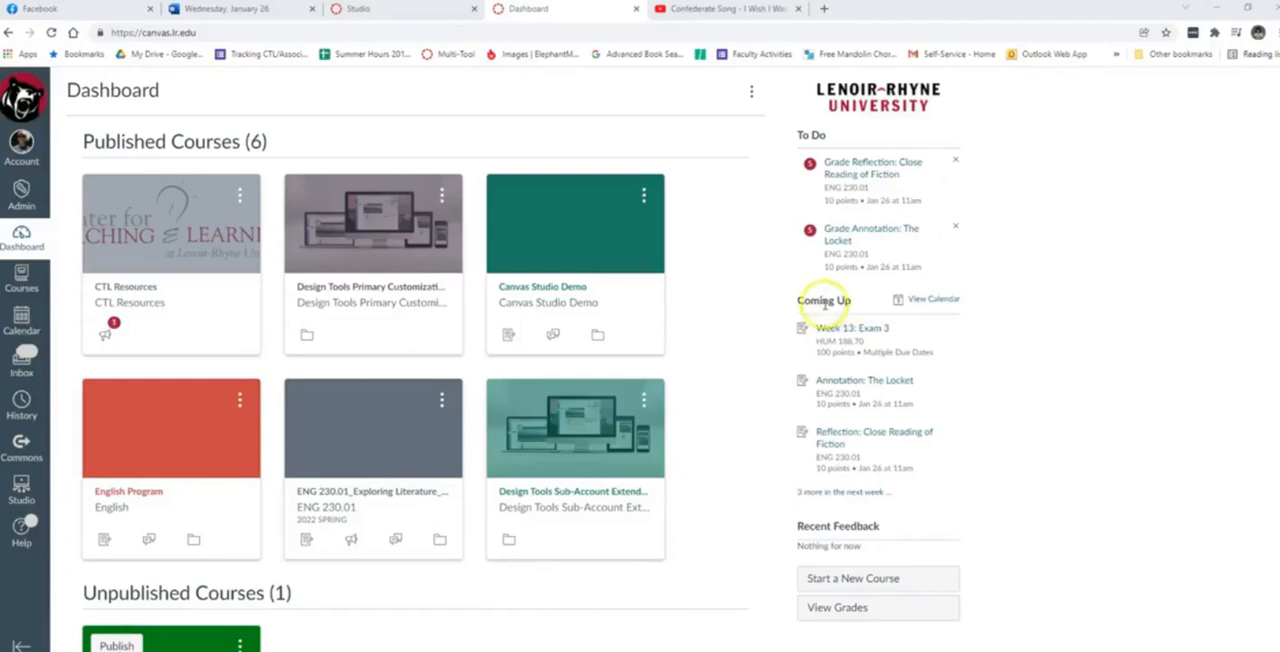
Step: Open the HUM 188.70 Borders course from its dashboard card
left_click(932, 300)
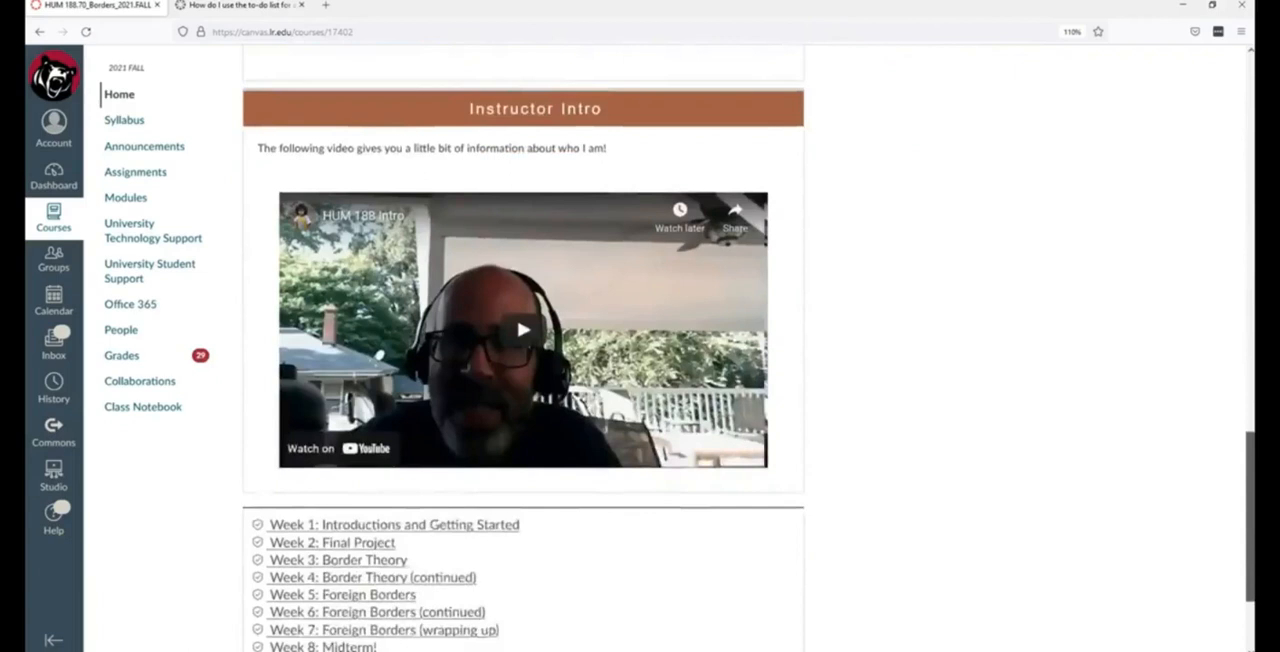
Step: From Modules, open Week 13: Welcome and advance through Cultural Hybridity toward Exam 3 GoReact Option
left_click(126, 196)
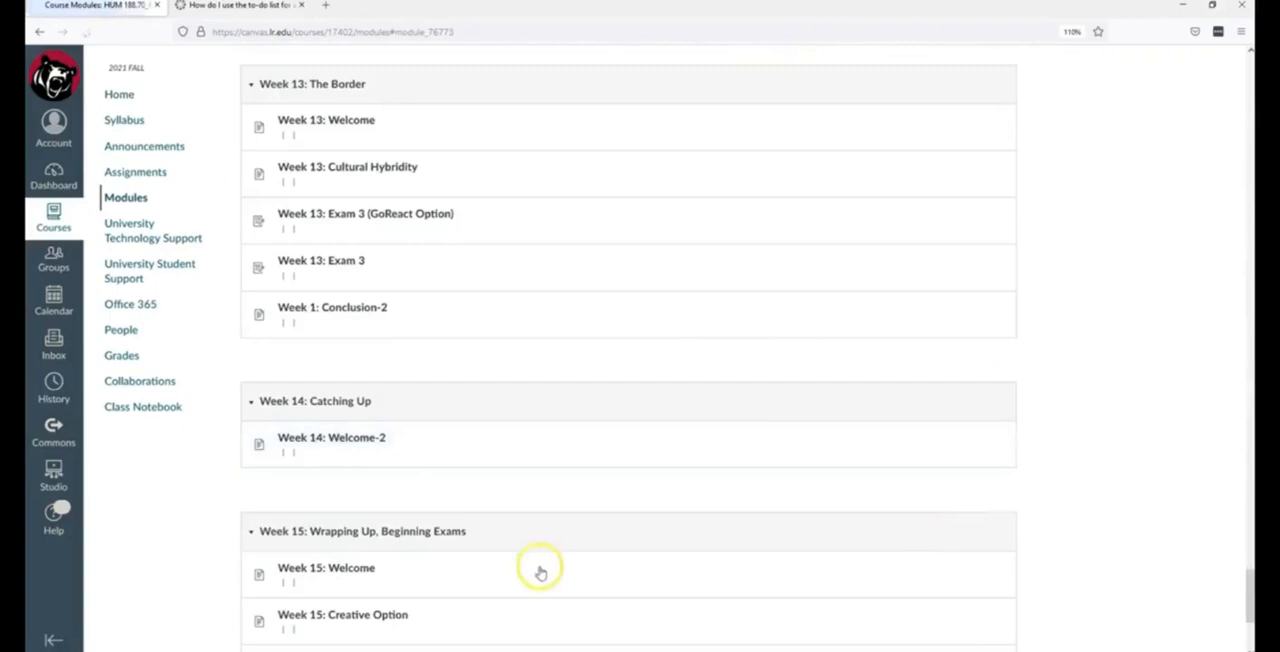
left_click(326, 120)
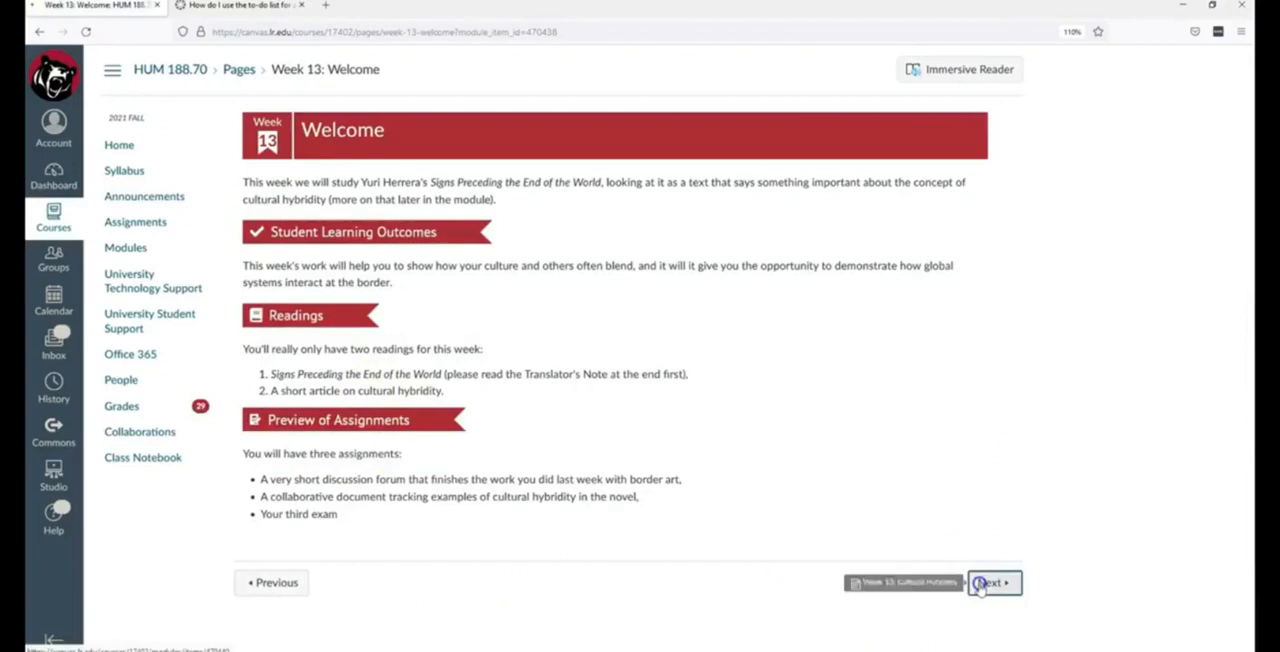
left_click(992, 582)
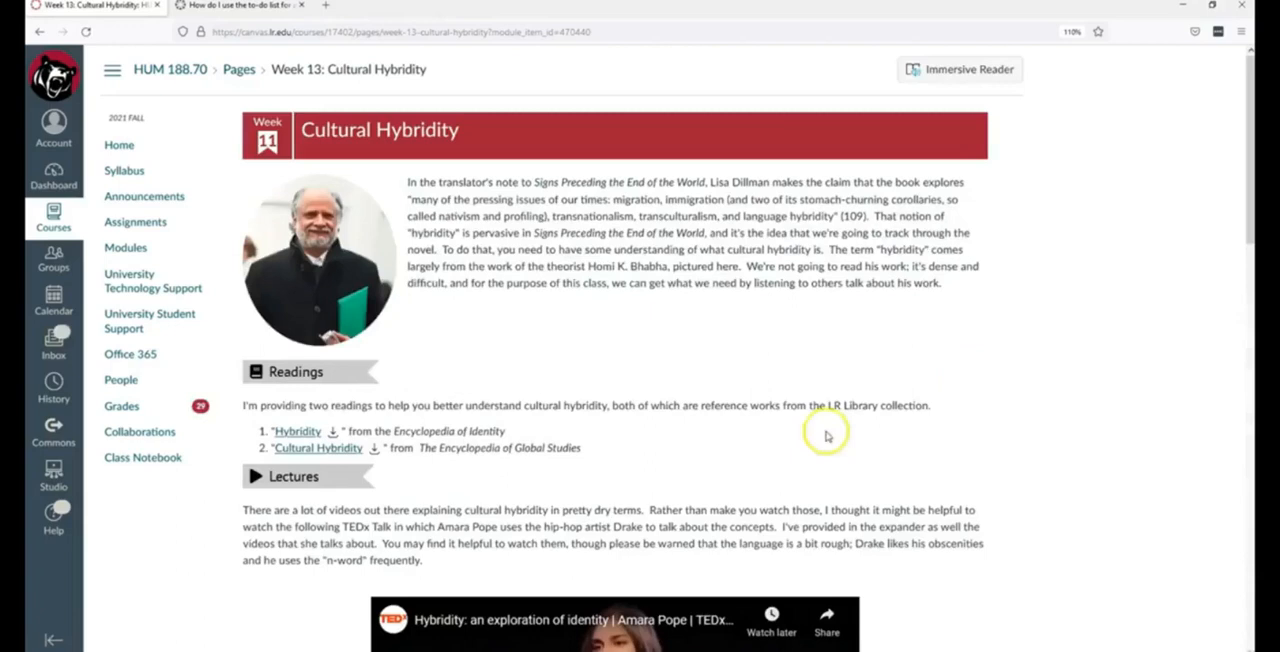
scroll("down", 3)
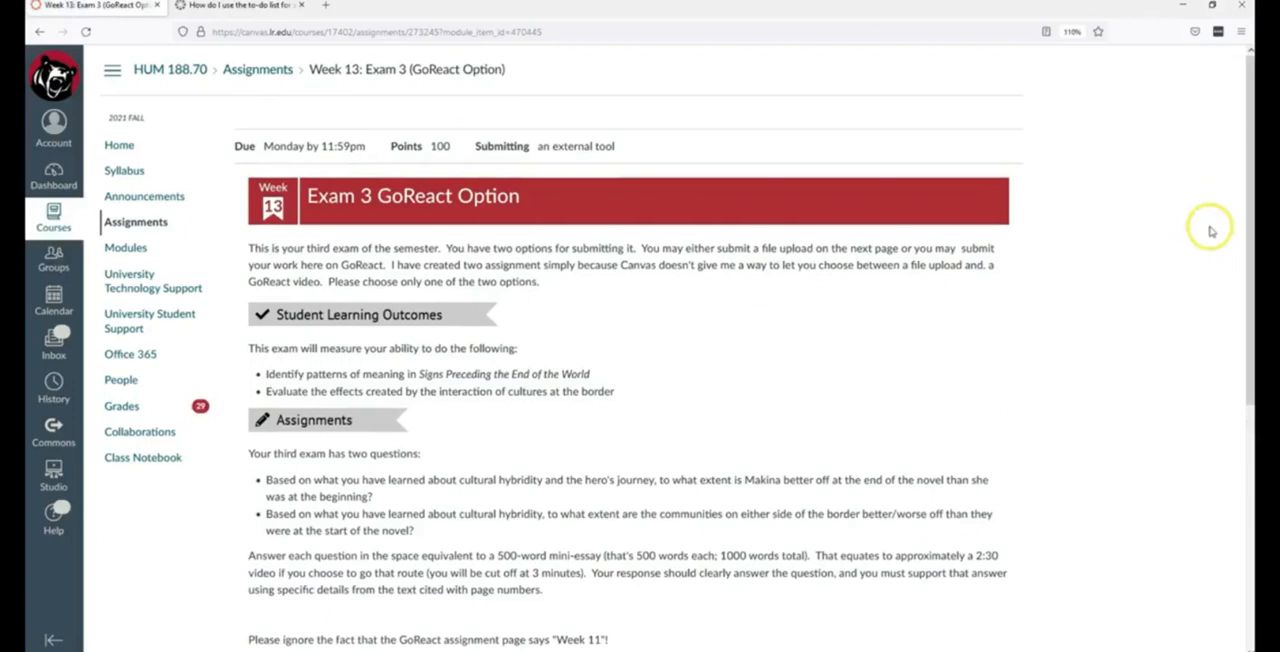
Step: Scroll the Exam 3 GoReact Option page to its tool launch, then return to the Dashboard
scroll("down", 3)
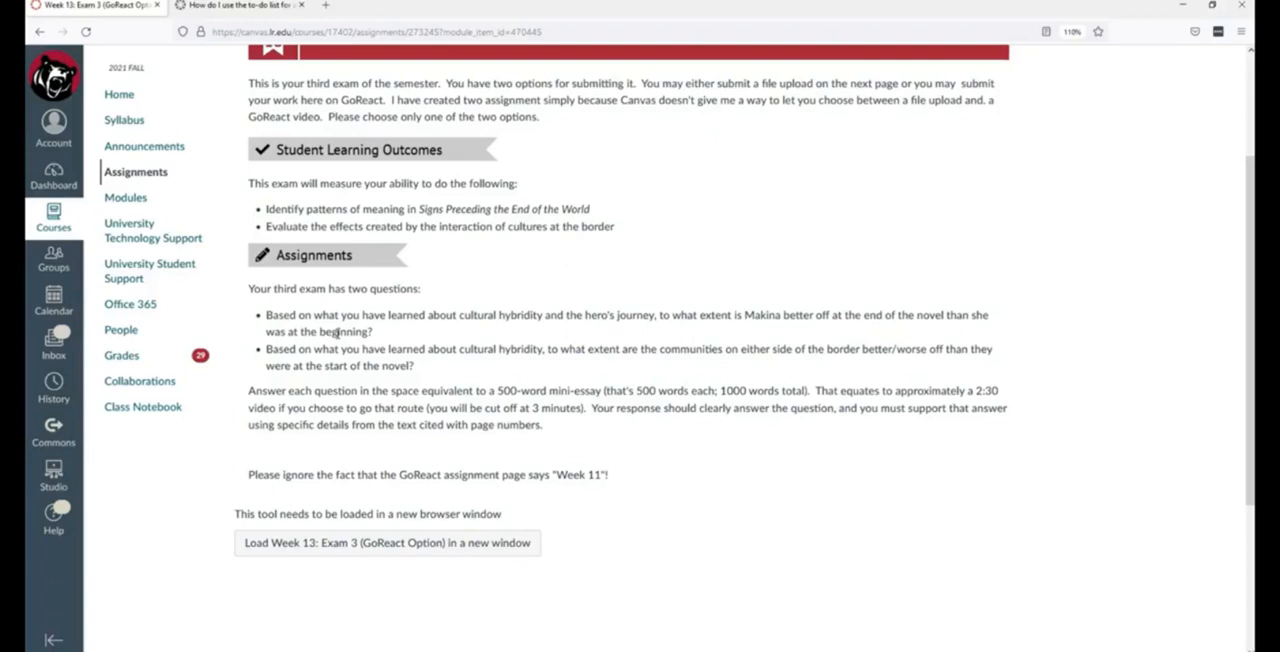
mouse_move(984, 334)
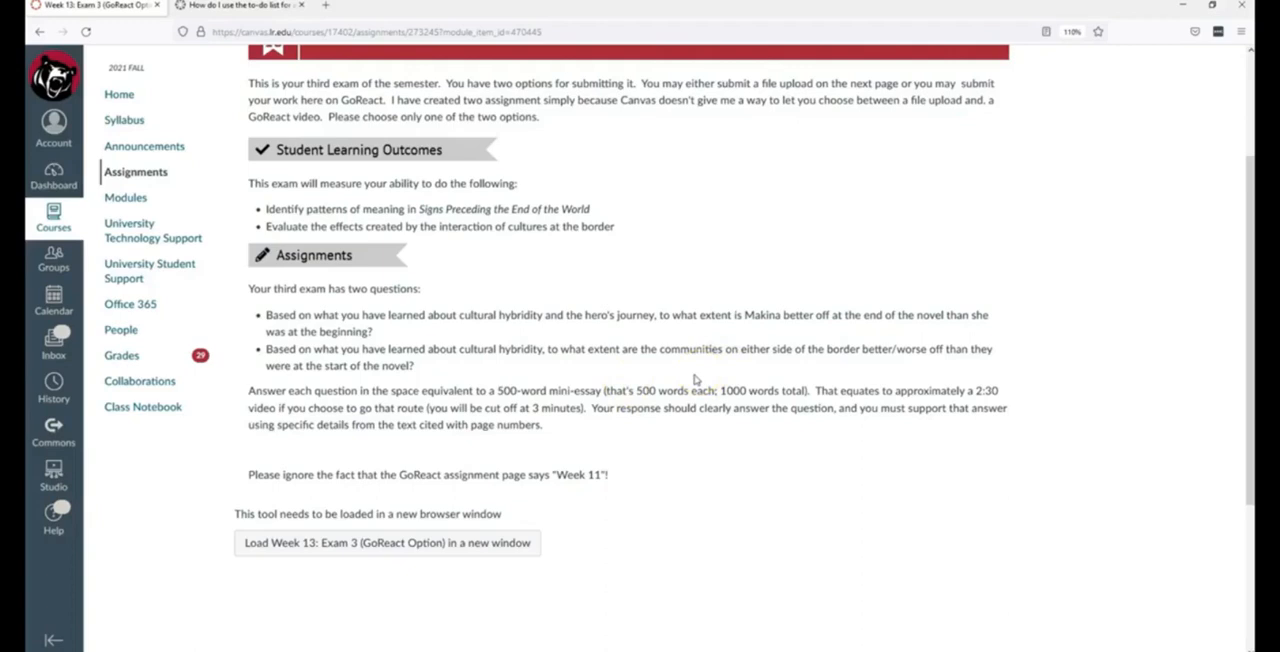
mouse_move(548, 520)
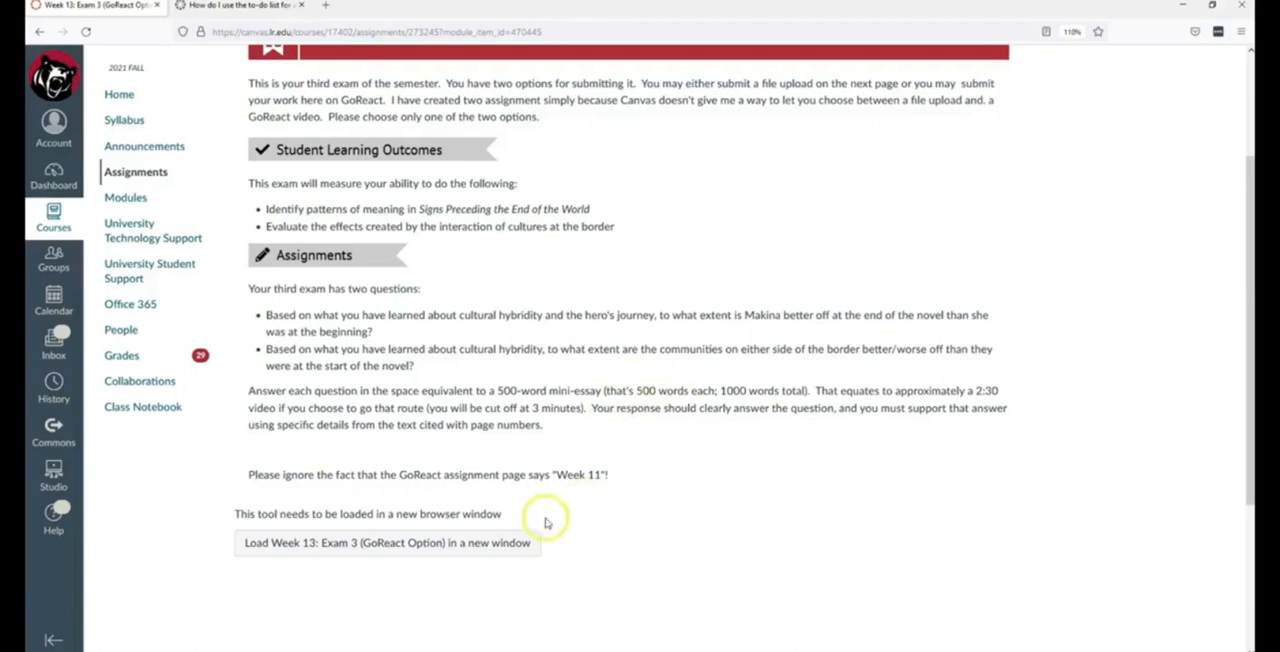
left_click(52, 178)
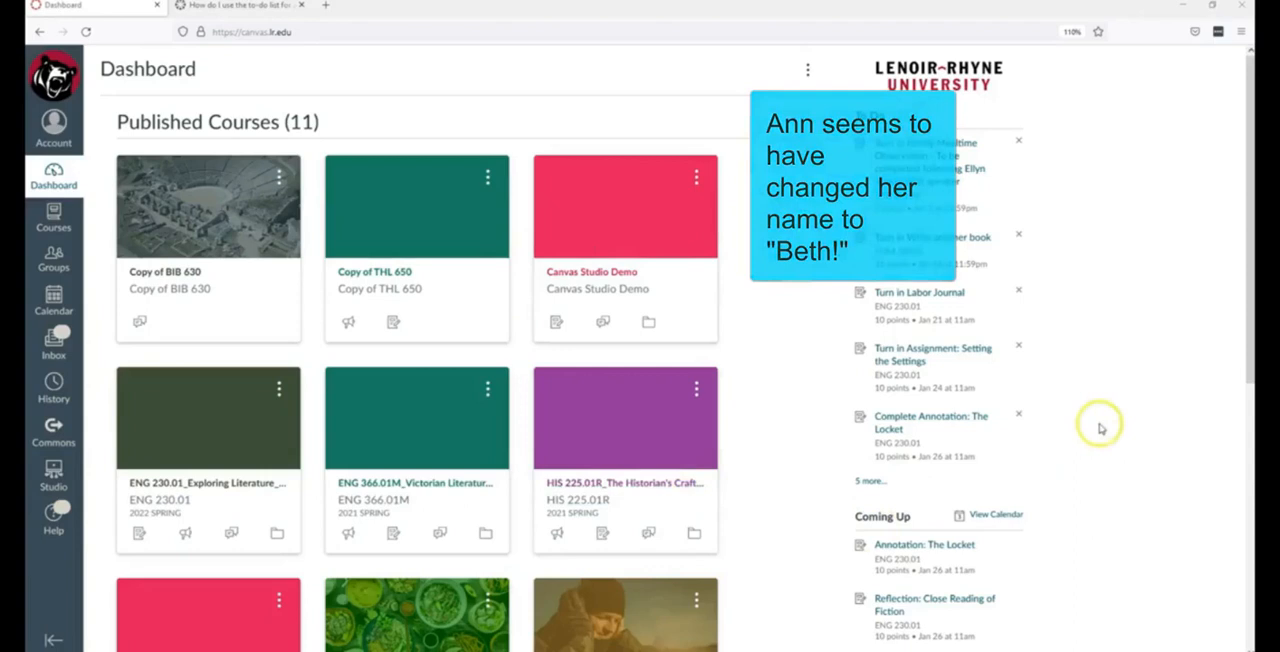
Step: Scroll the Exam 3 GoReact Option assignment down through its two essay questions
scroll("down", 3)
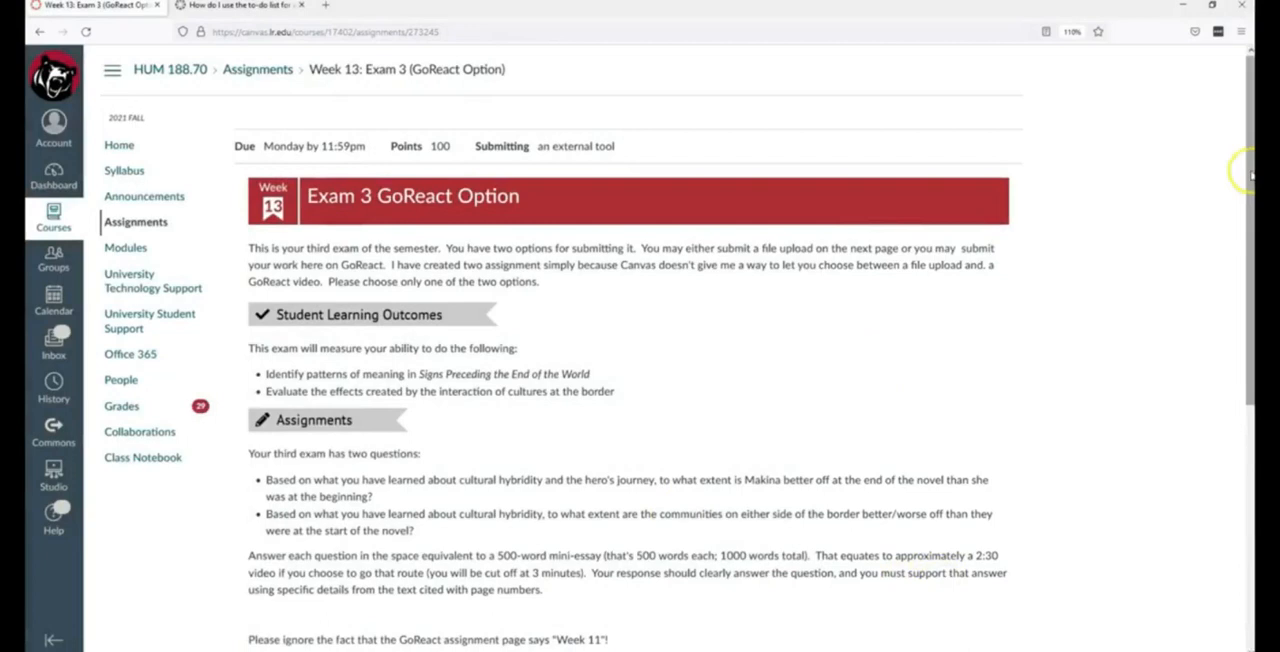
scroll("down", 3)
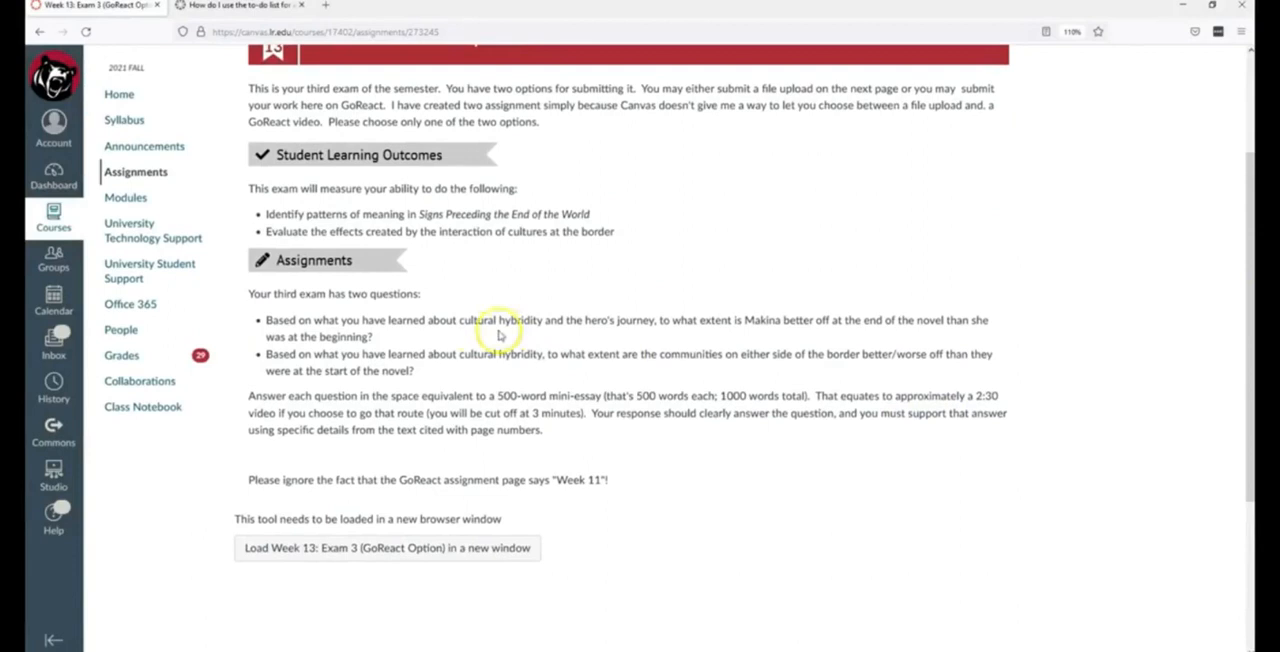
mouse_move(130, 628)
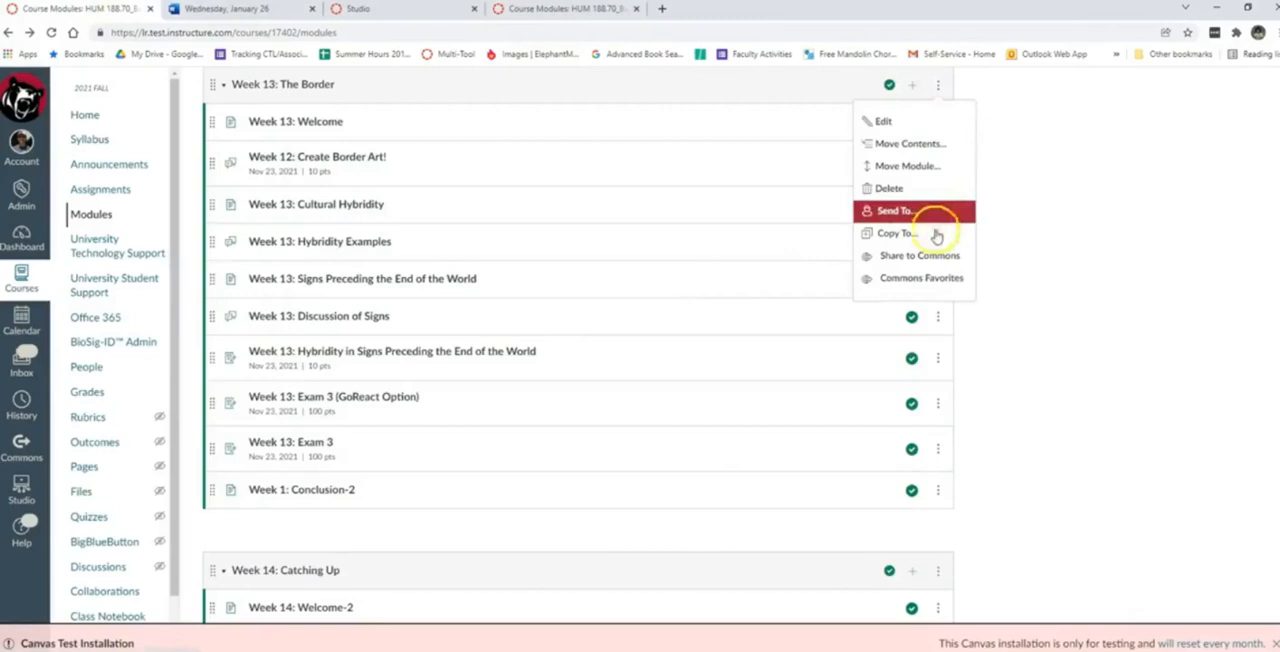
Step: Edit the Week 13 module to 'Student must complete one of these requirements' and update it
left_click(882, 120)
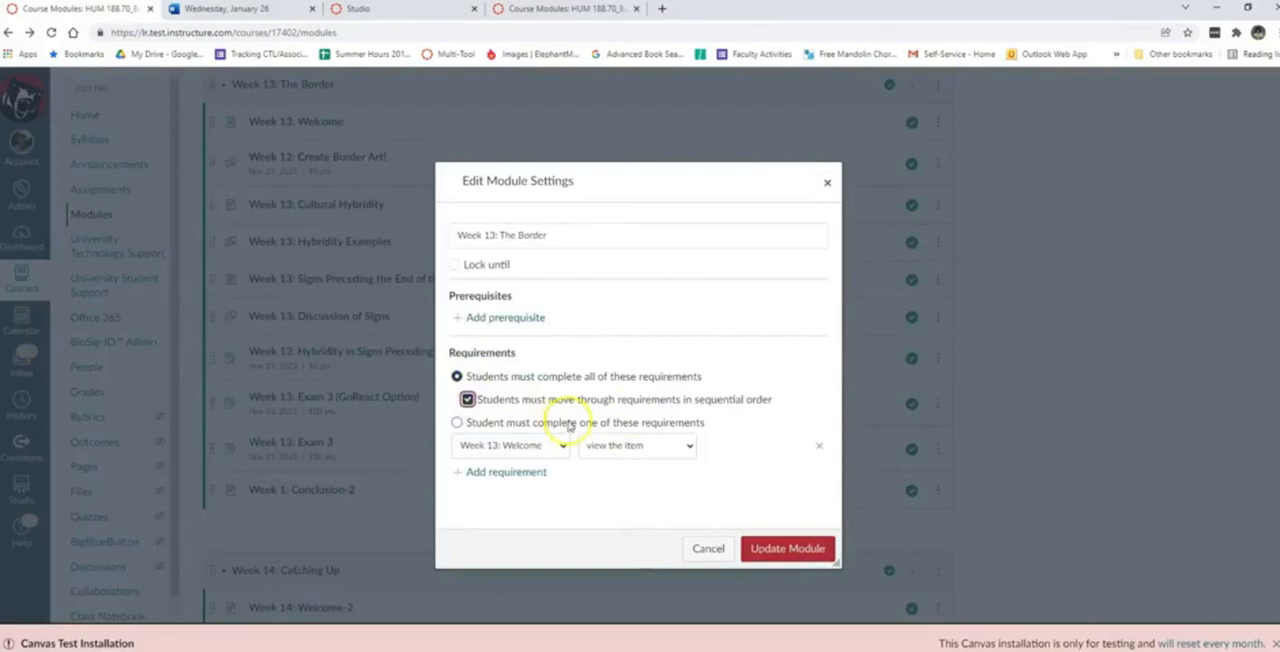
left_click(456, 422)
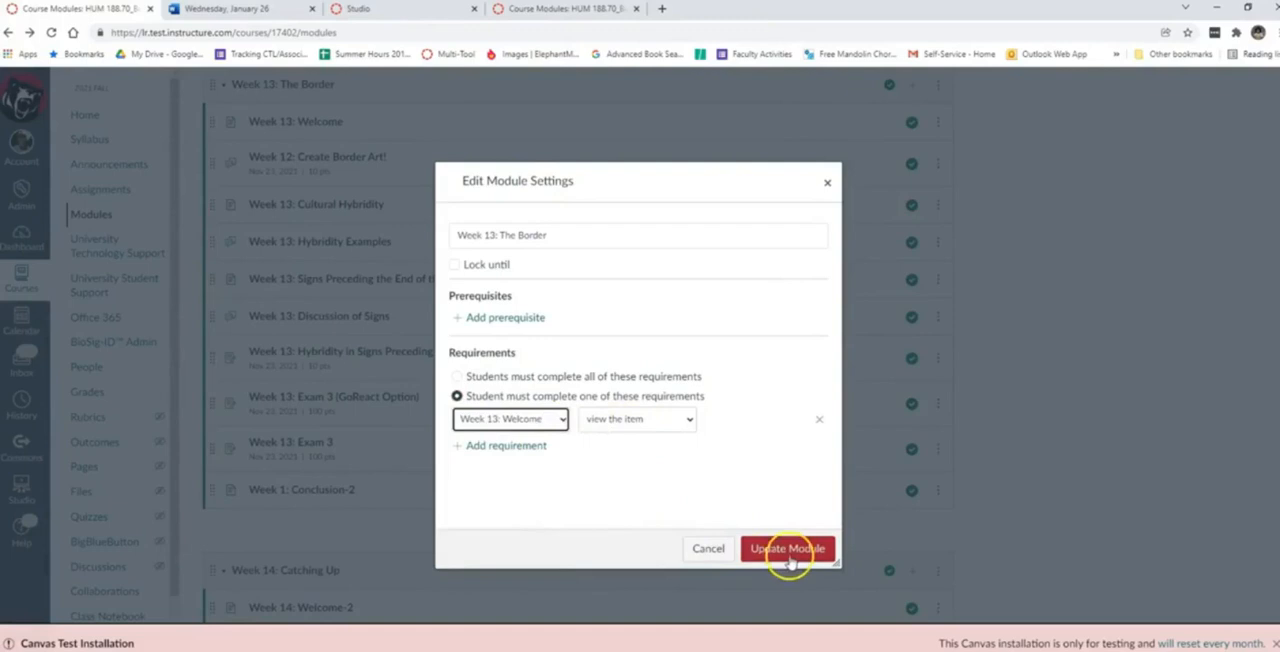
left_click(788, 548)
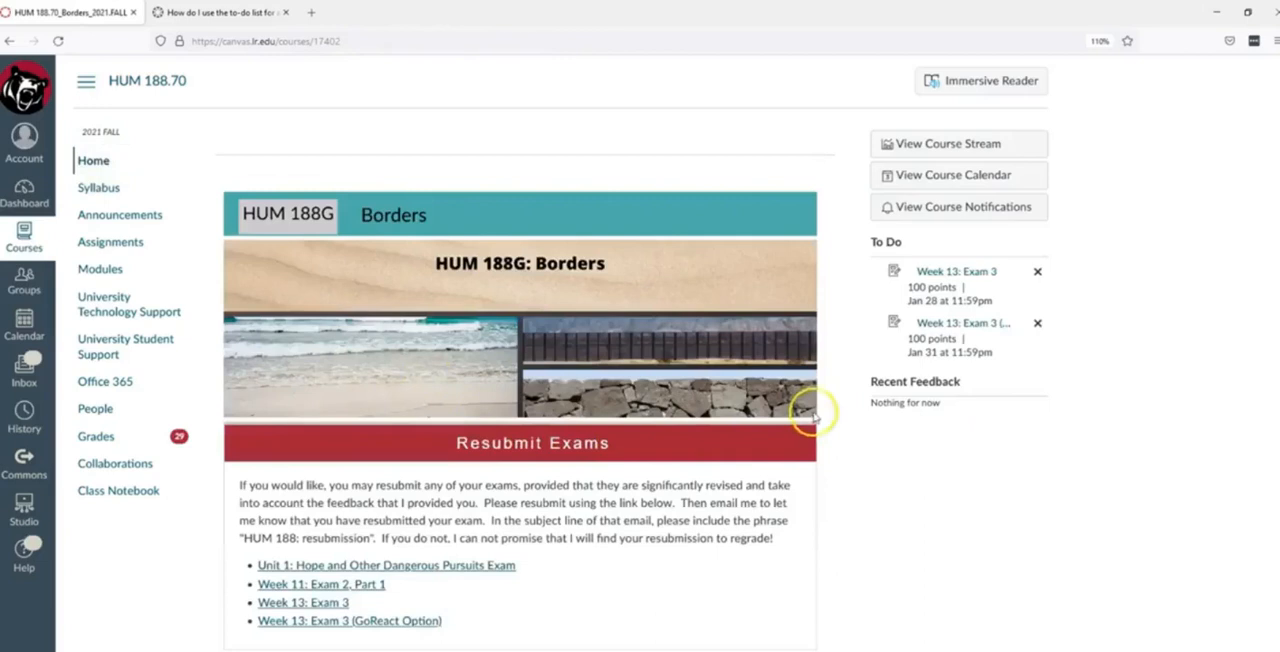
Step: From the Week 13: The Border module, open the Exam 3 (GoReact Option) assignment
left_click(348, 620)
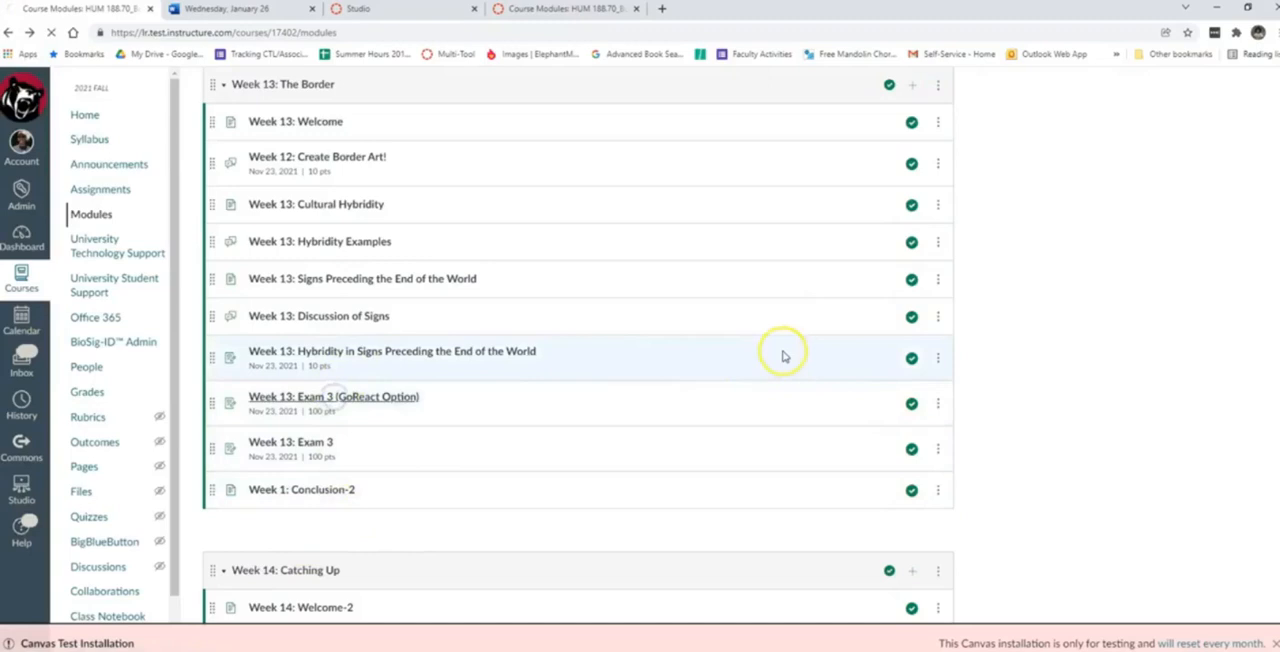
left_click(332, 396)
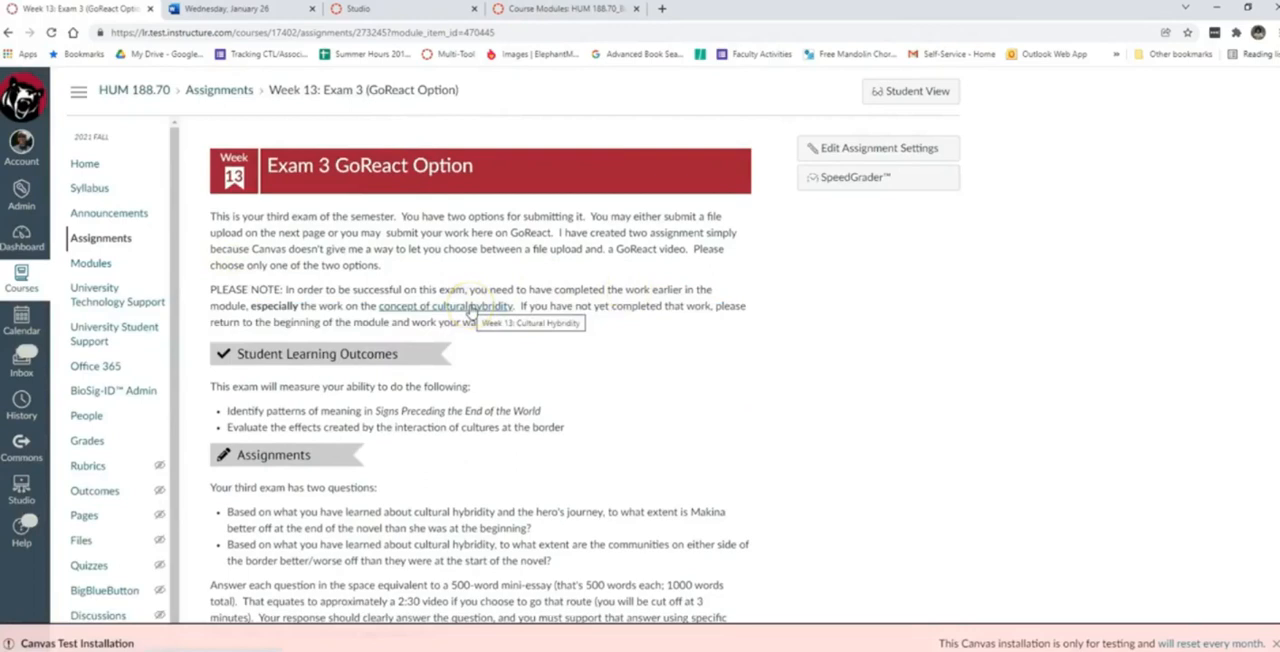
mouse_move(518, 424)
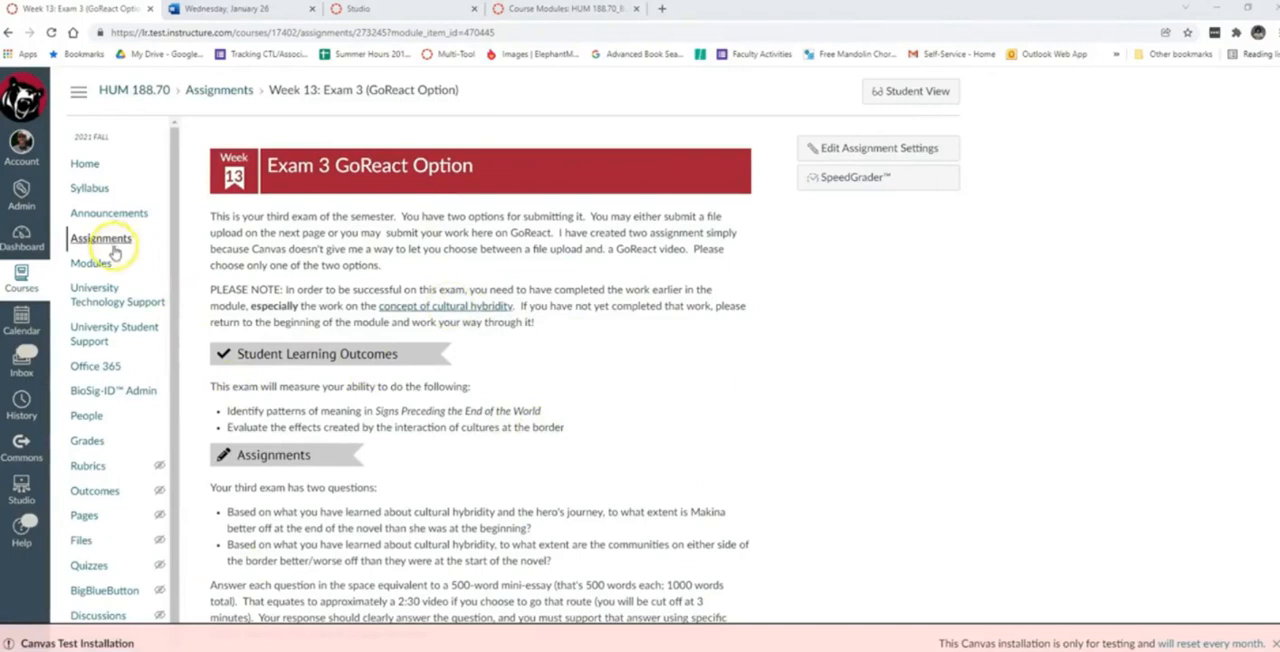
Step: From the Assignments list, open the Exam 3 assignment holding the Cultural Hybridity page
left_click(100, 238)
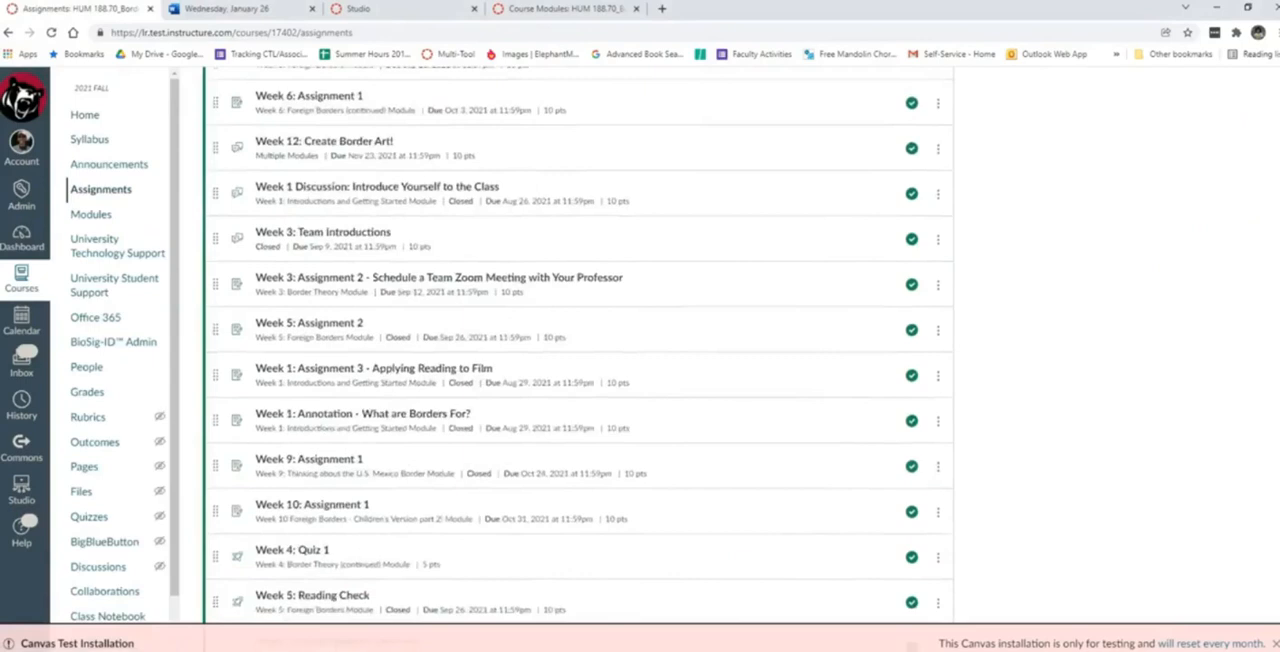
scroll("down", 3)
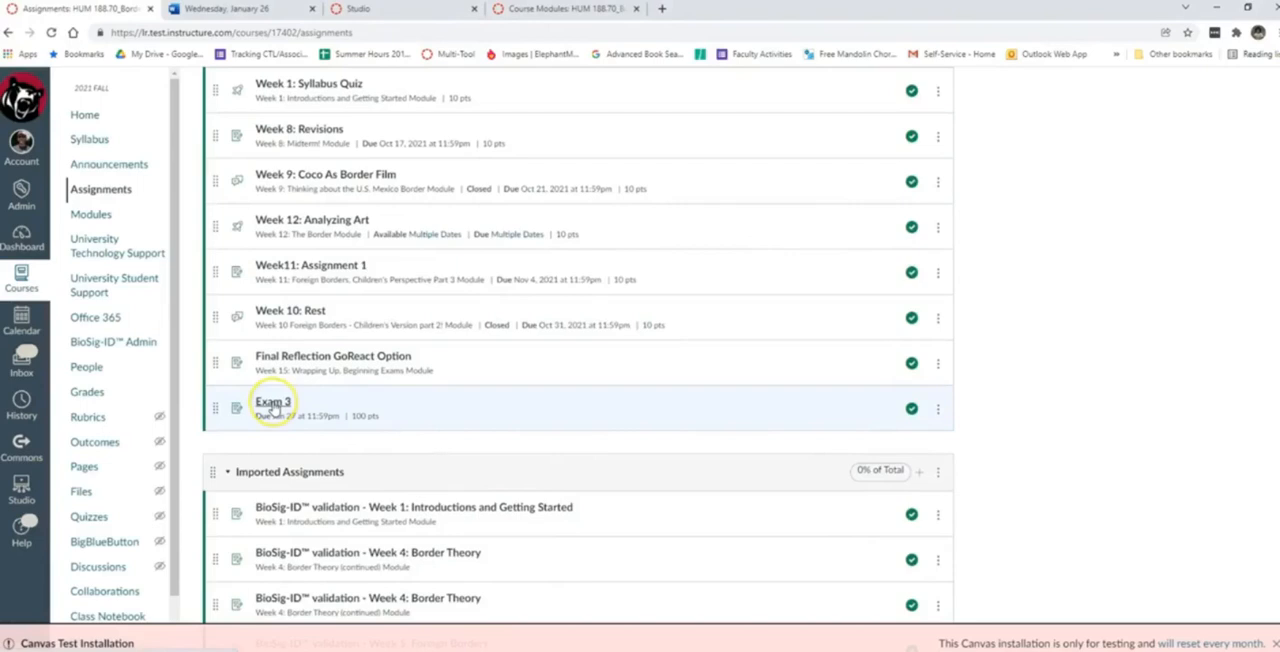
left_click(272, 400)
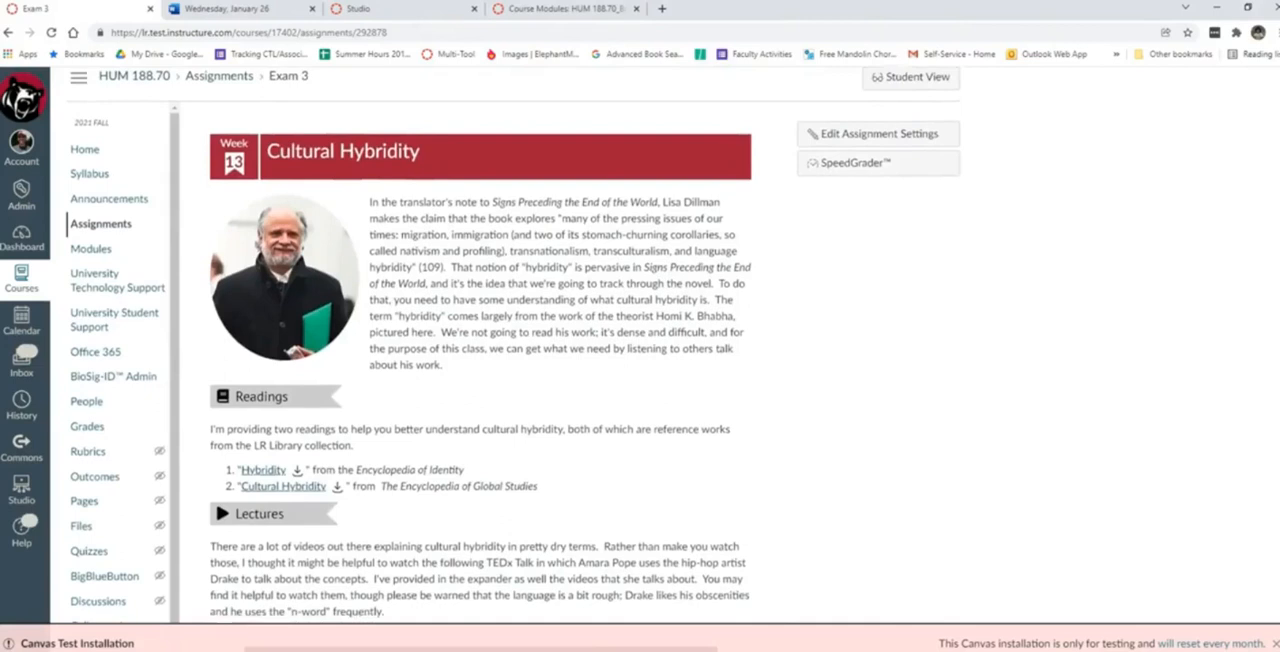
scroll("down", 3)
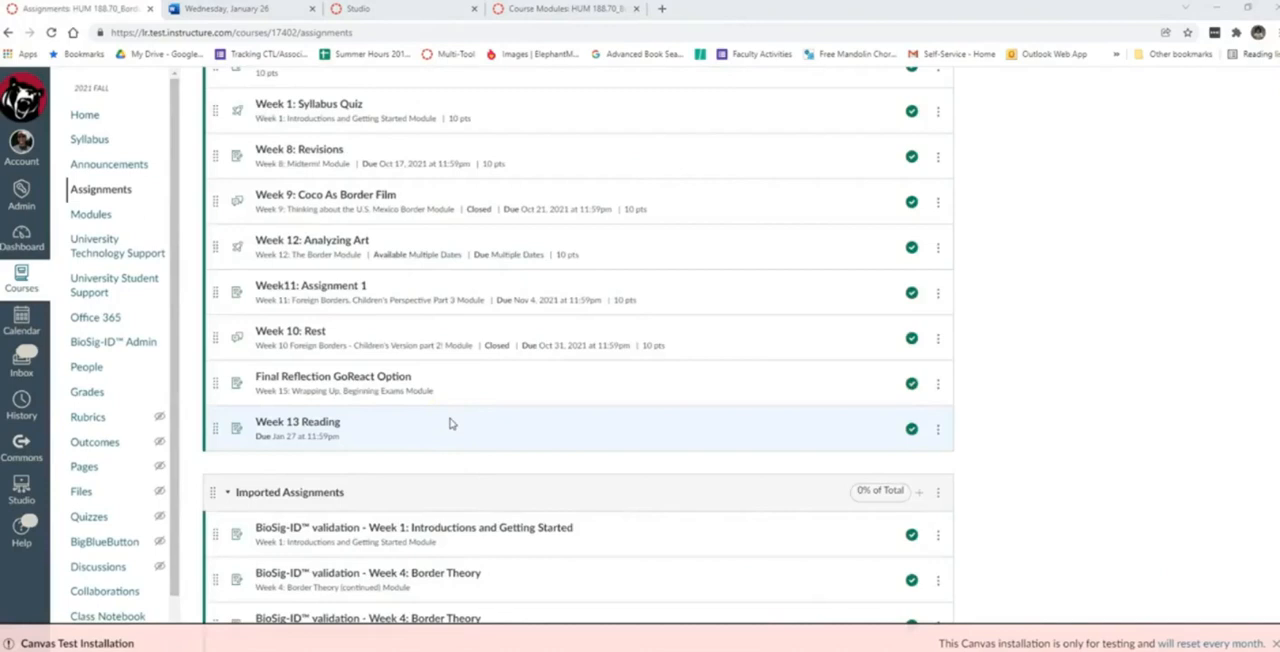
mouse_move(296, 422)
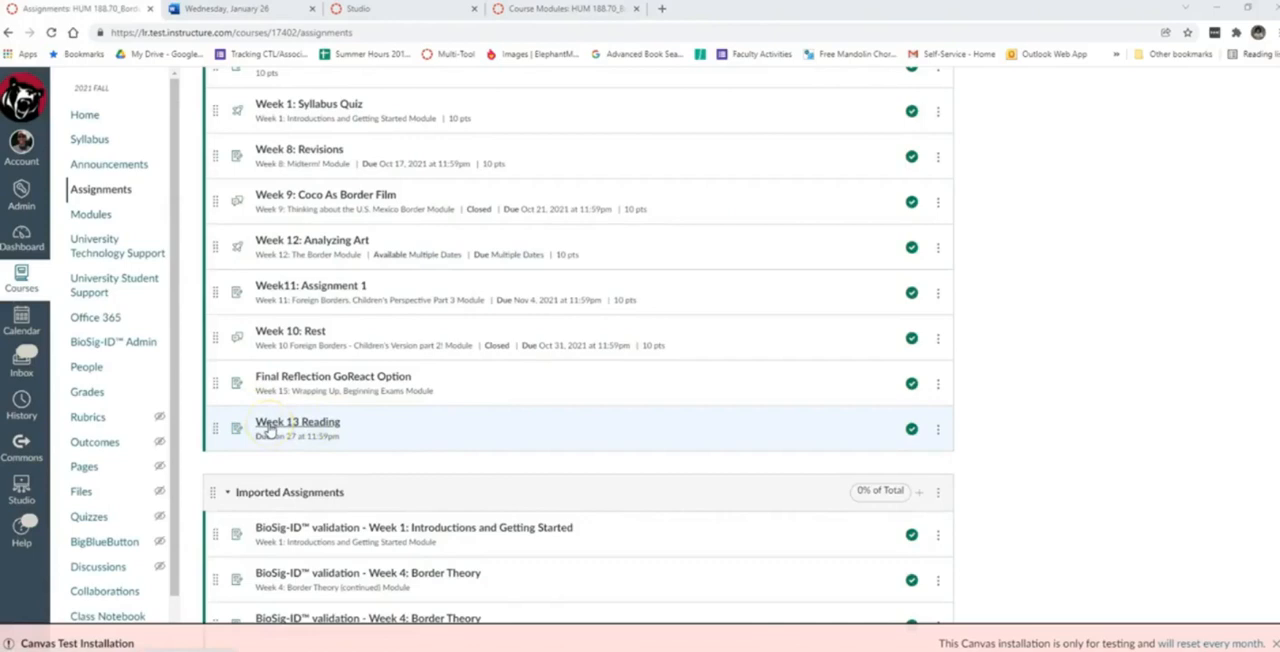
Step: Open Week 13 Reading and scroll to its details: 0 points, nothing to submit, due Jan 27
left_click(296, 422)
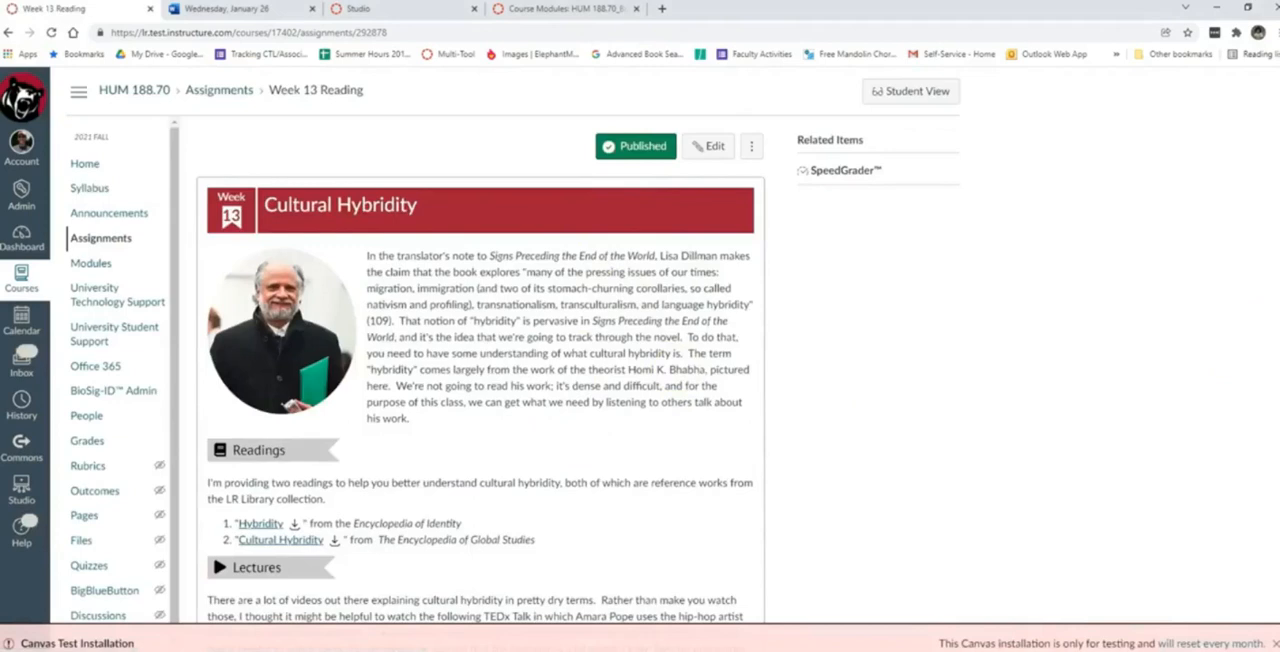
scroll("down", 3)
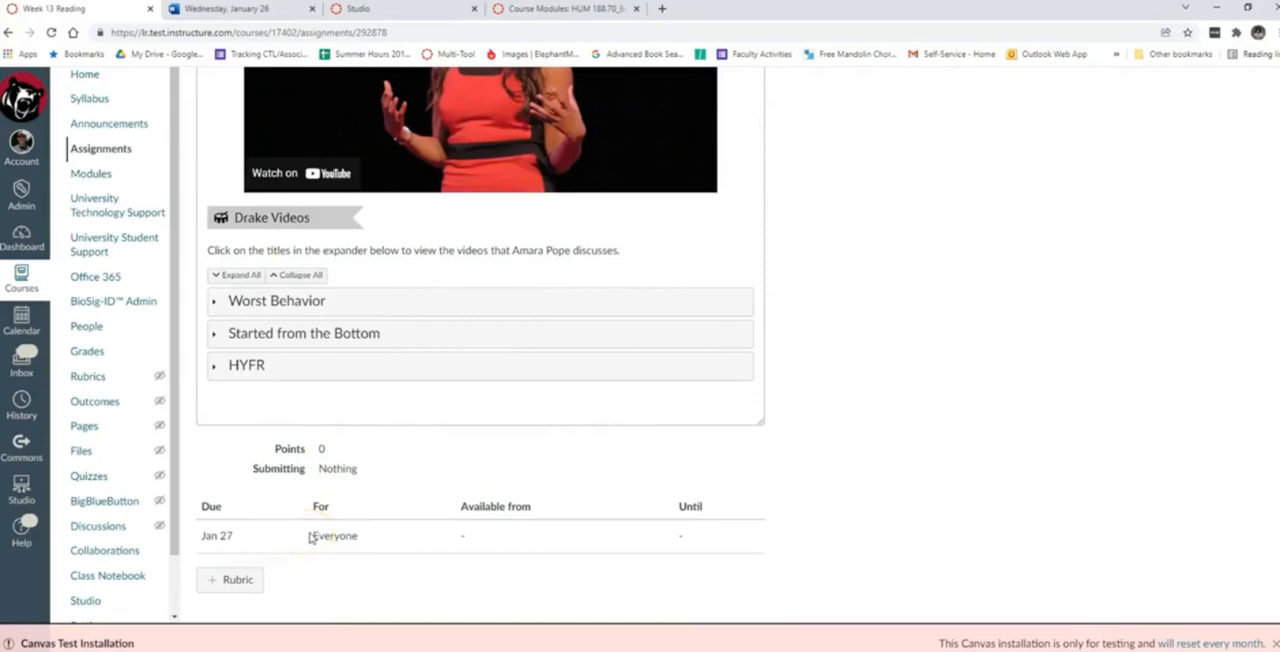
mouse_move(300, 572)
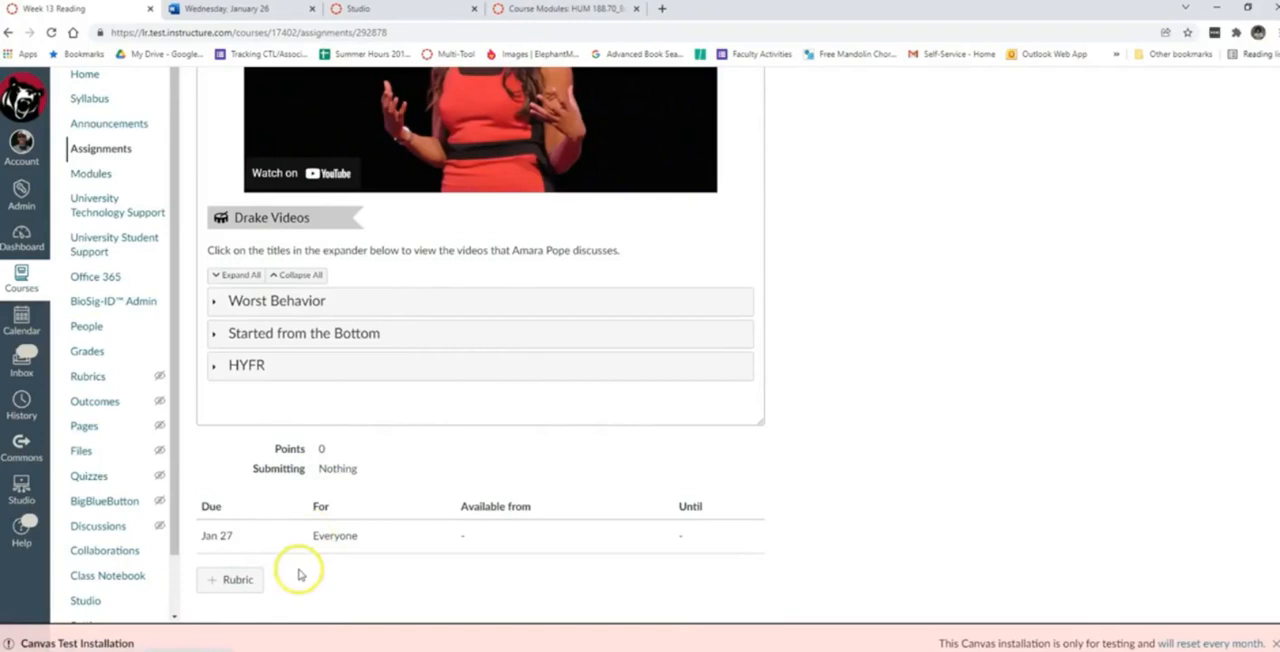
mouse_move(220, 600)
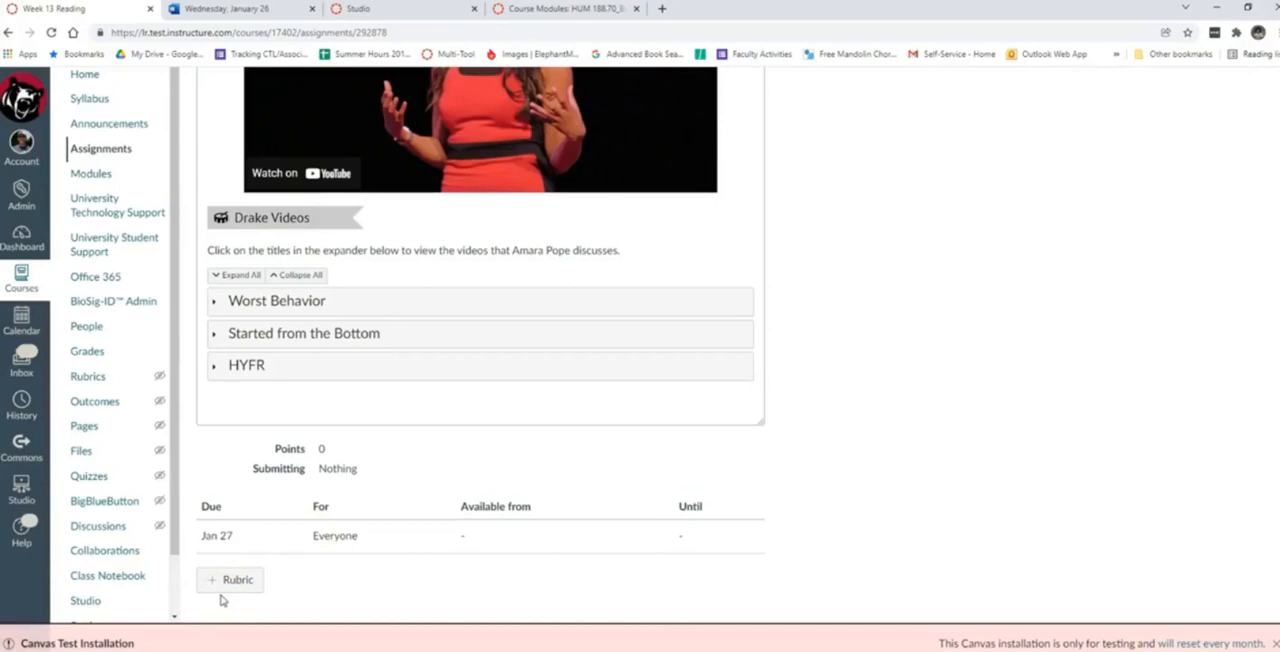